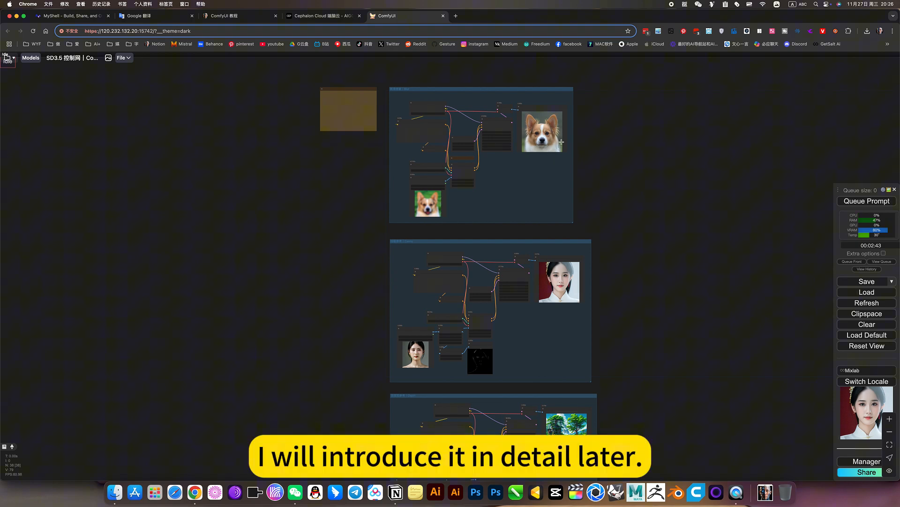
Glance at the Cephalon cloud apps page, then open ComfyUI's workflow library and expand the user folder.
left_click(321, 16)
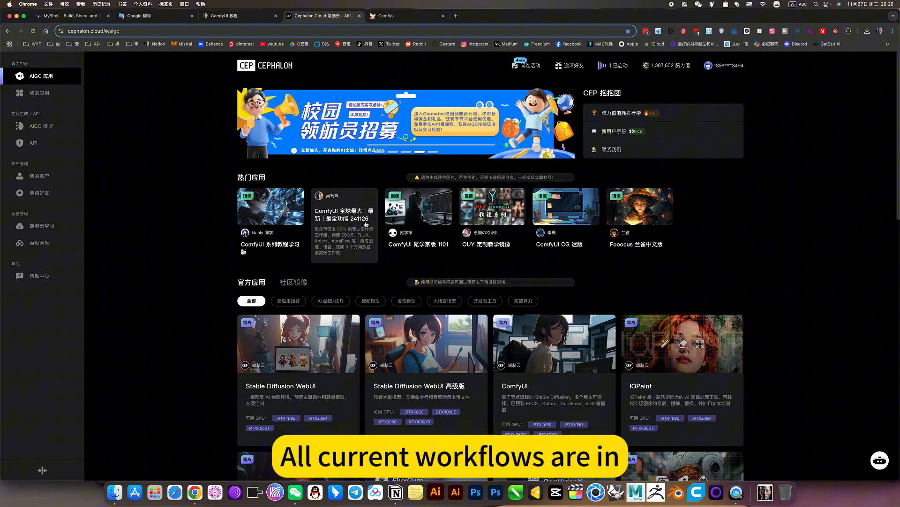
left_click(390, 16)
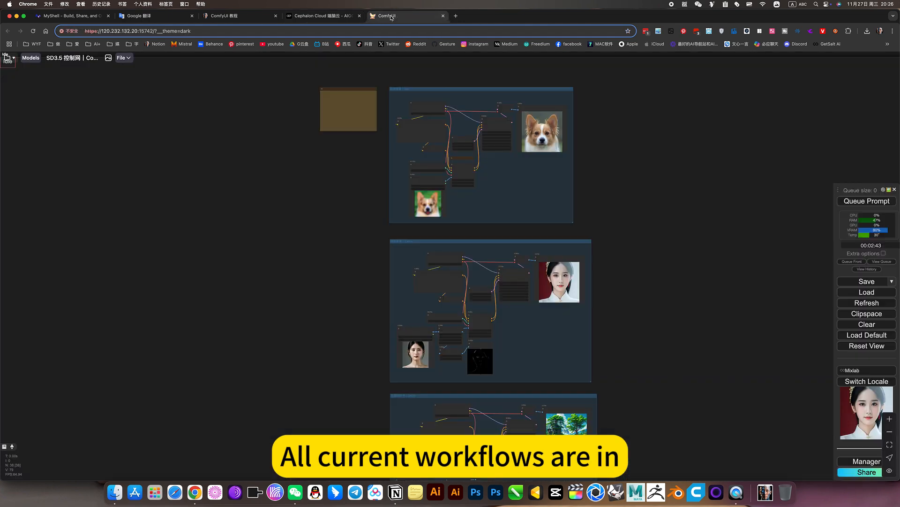
left_click(8, 63)
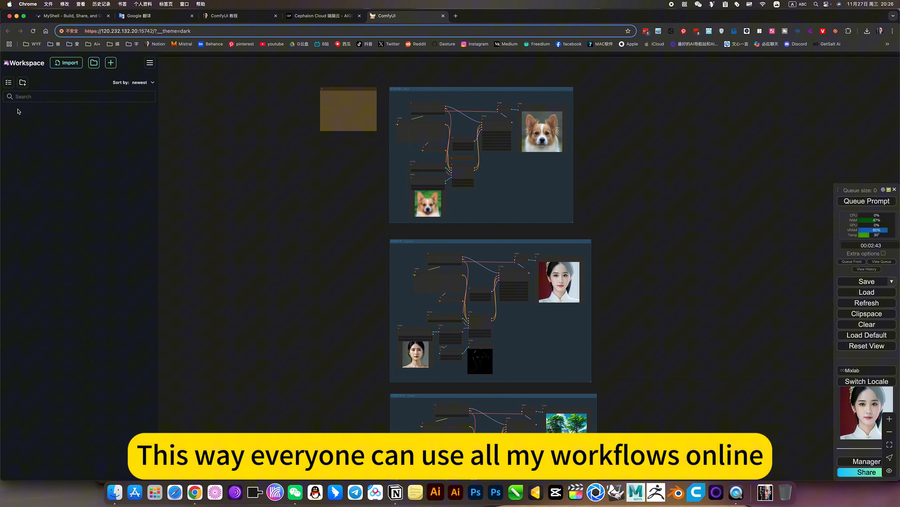
left_click(29, 110)
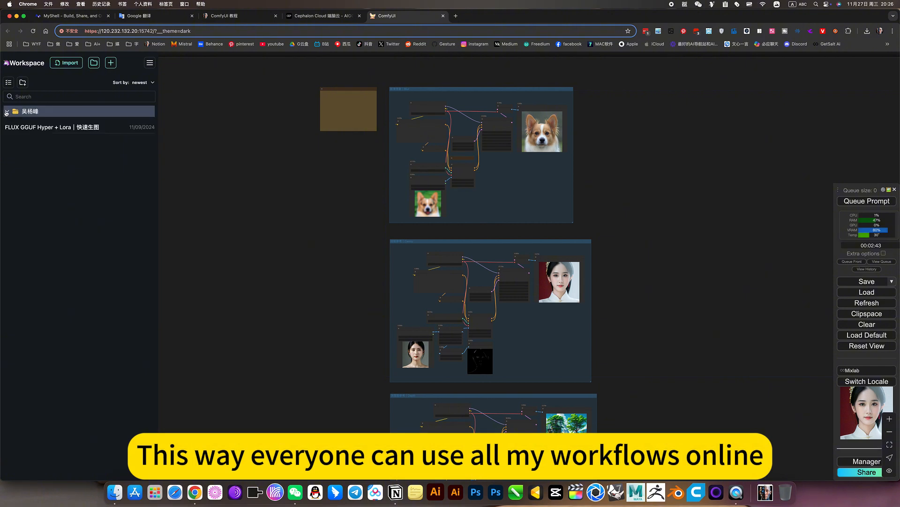
left_click(6, 110)
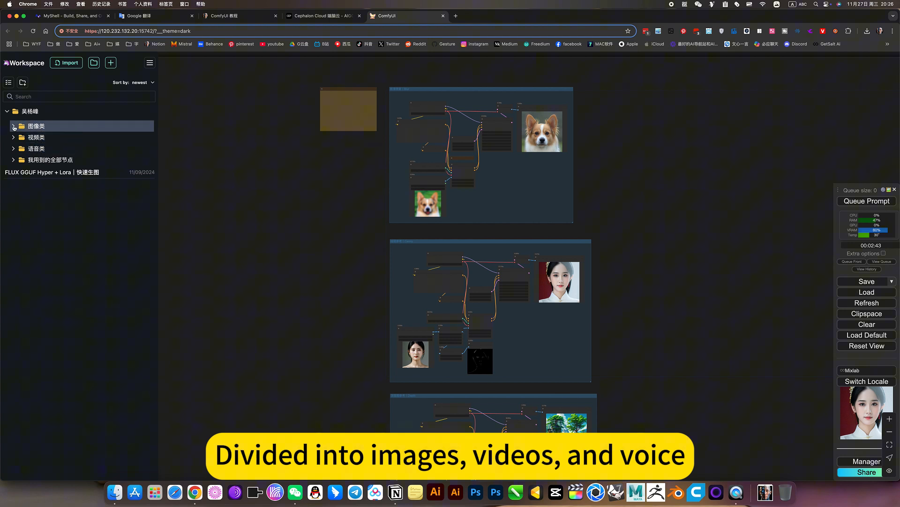
Browse the image, video and audio workflow category folders, expanding and collapsing each.
left_click(13, 125)
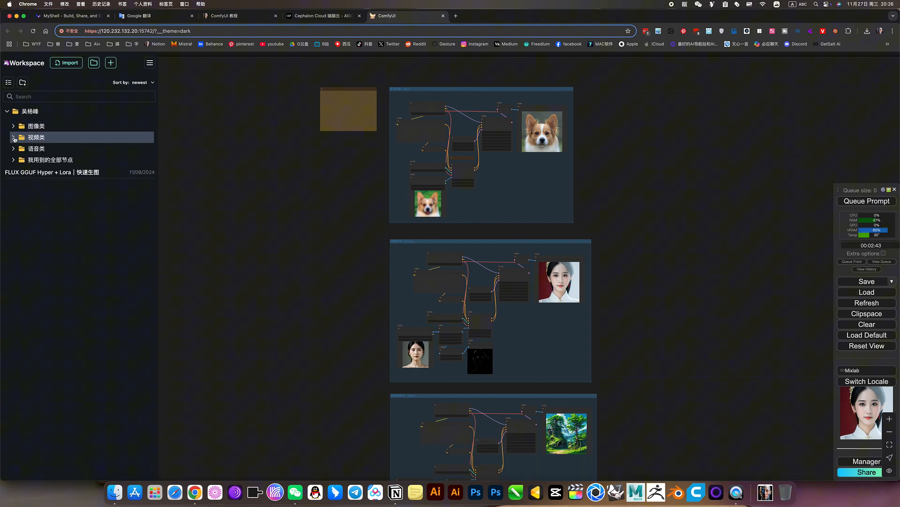
left_click(36, 137)
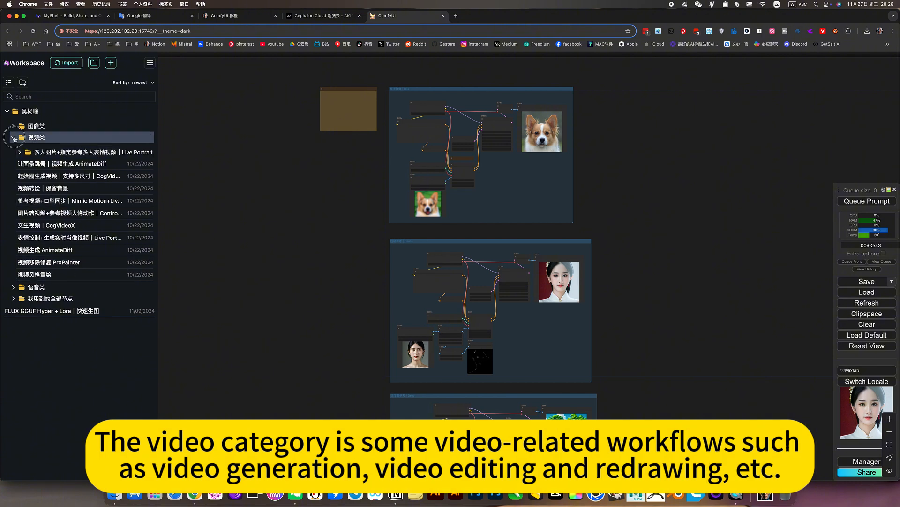
left_click(14, 137)
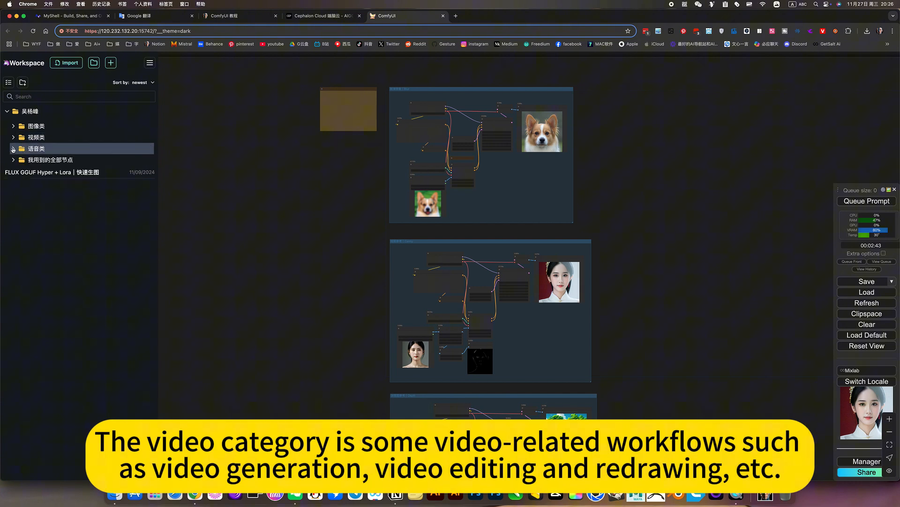
left_click(36, 148)
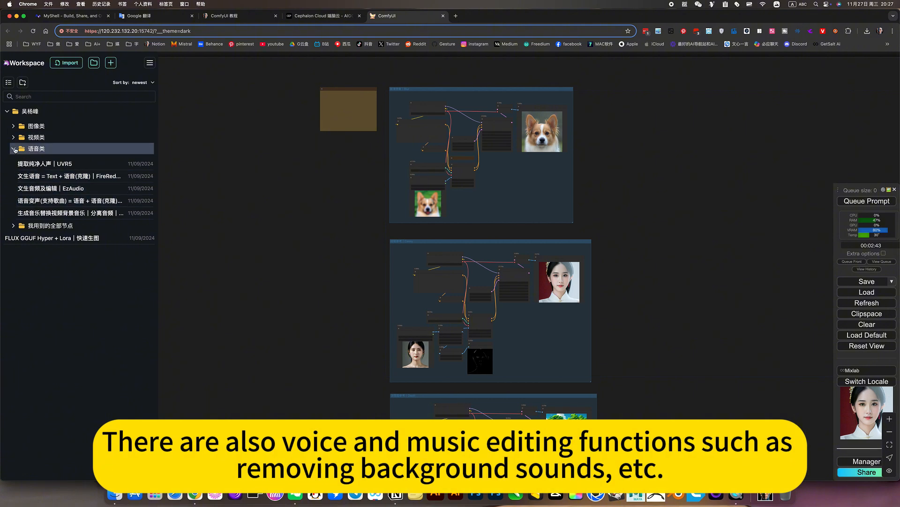
left_click(13, 148)
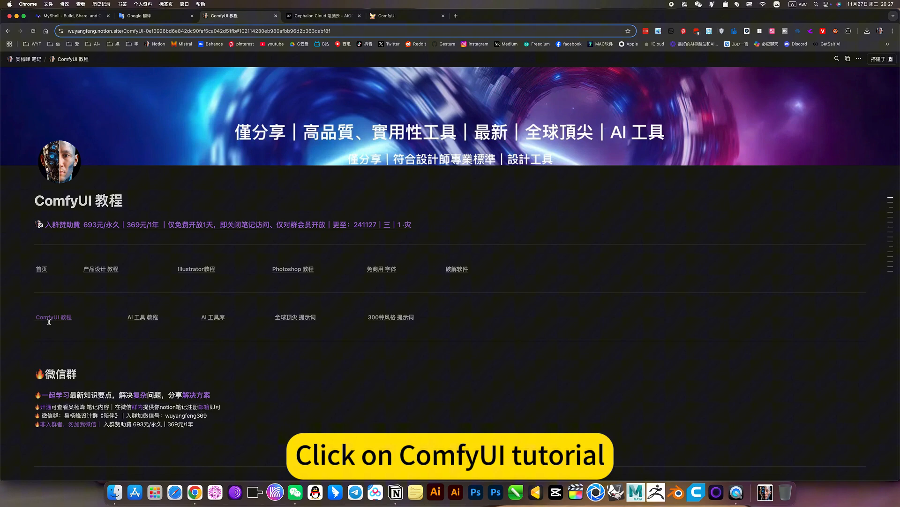
In the Notion ComfyUI tutorial, expand the 图像类 list and view the SD3.5 ControlNet download settings.
left_click(53, 317)
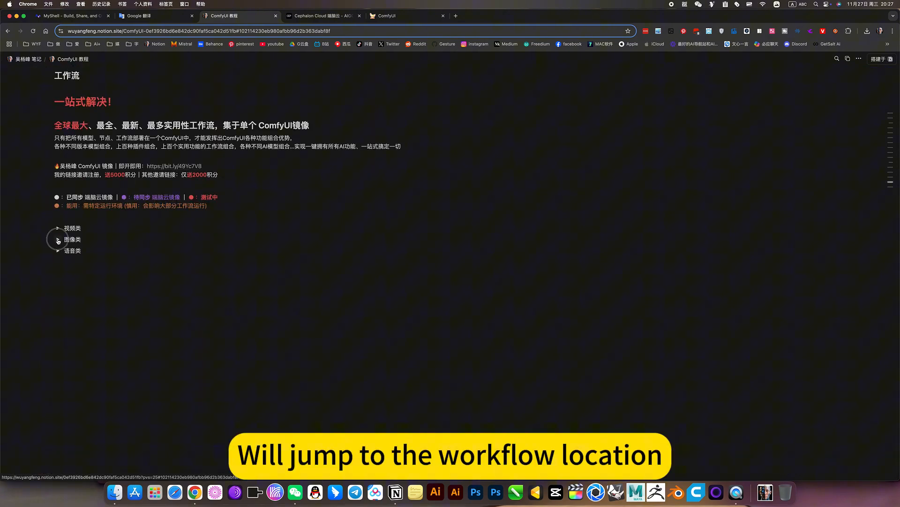
left_click(57, 239)
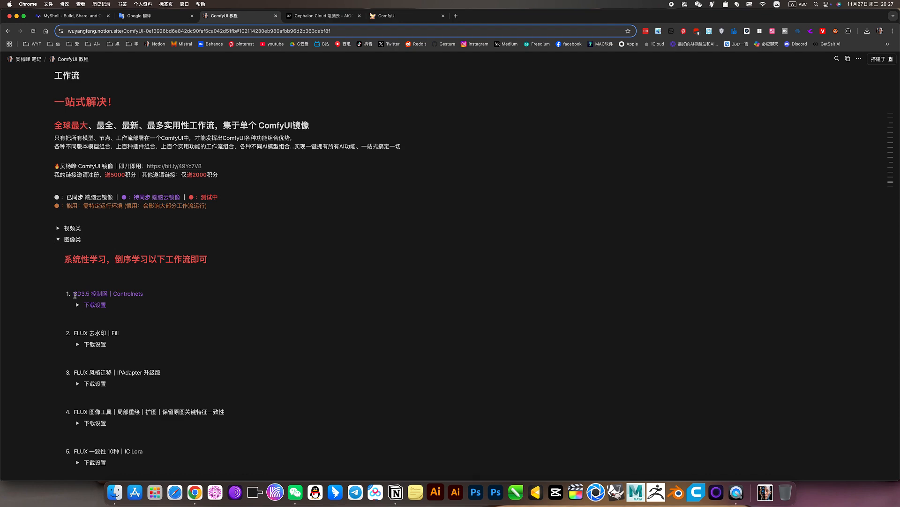
double_click(89, 293)
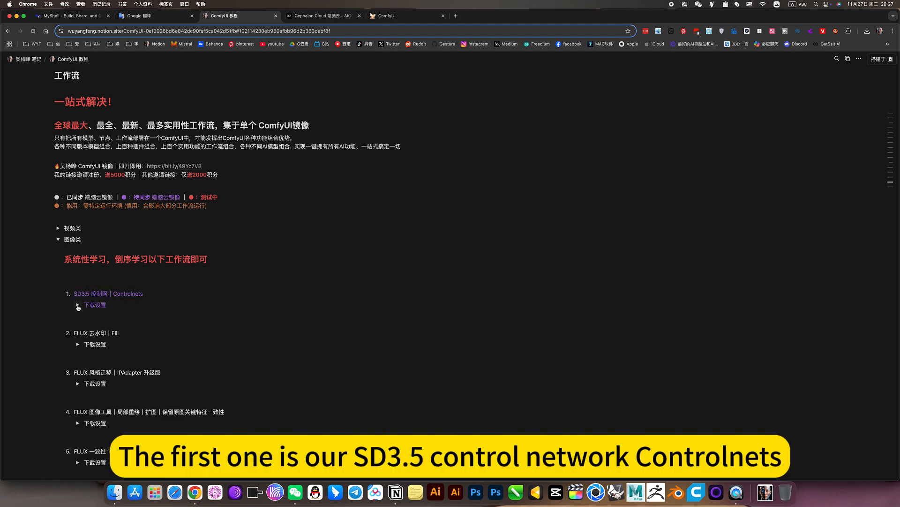
left_click(77, 305)
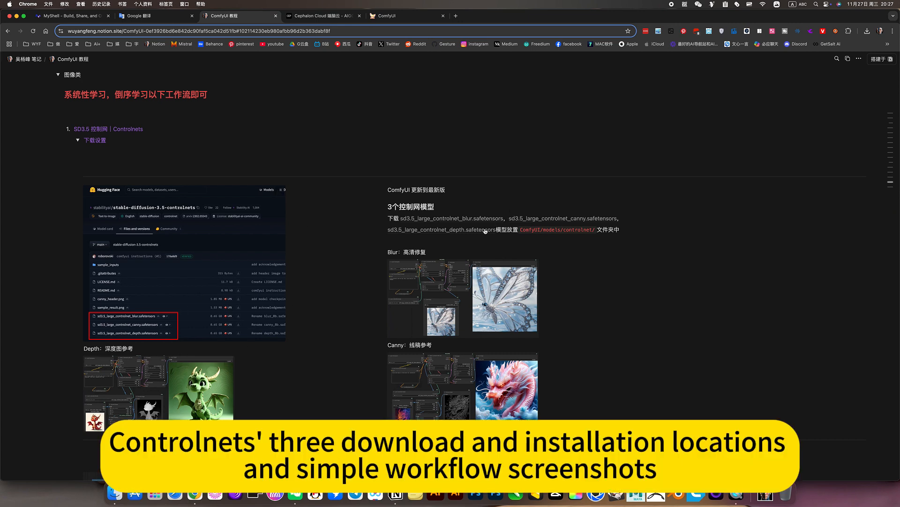
scroll("down", 3)
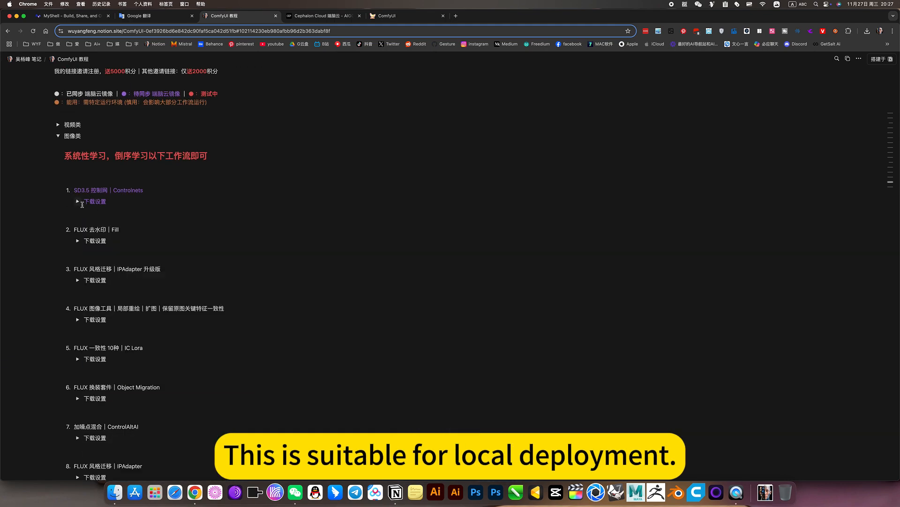
left_click(408, 16)
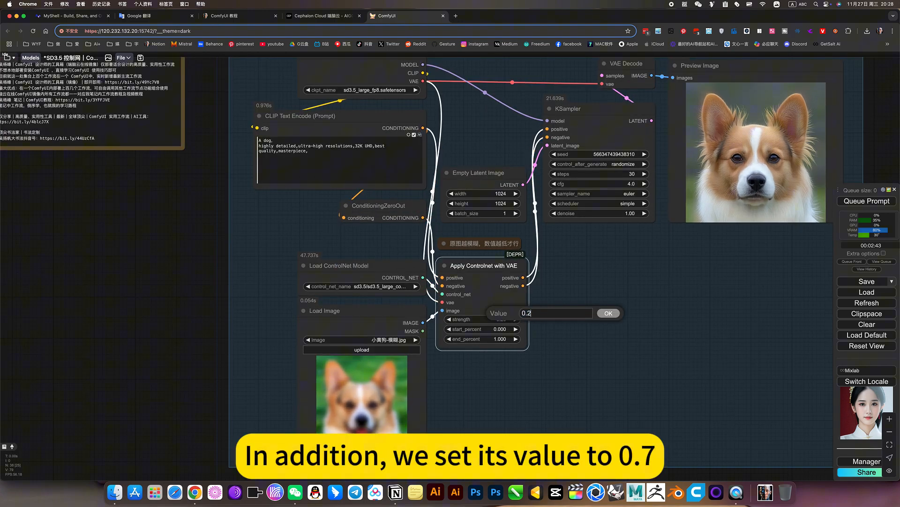
Set the Apply ControlNet strength to 0.7 for the blurry dog image and queue the prompt.
type("0.70")
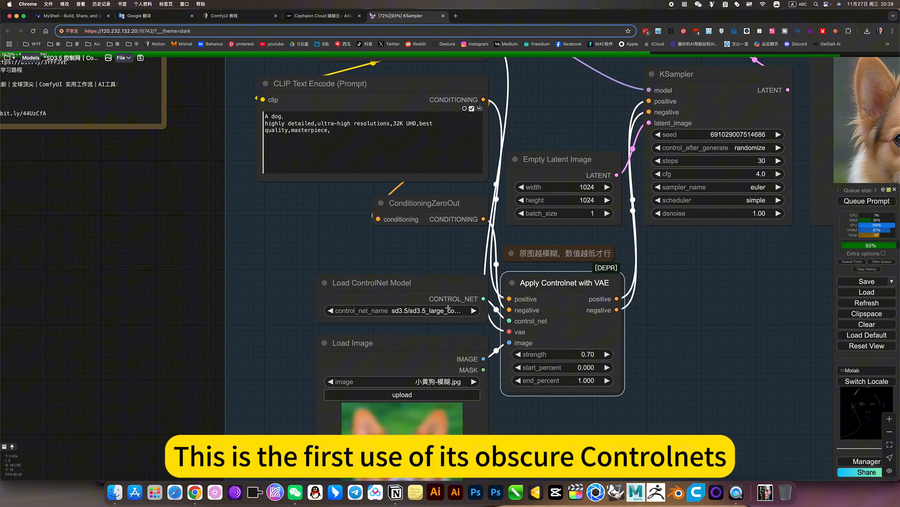
Queue the prompt and pan down to the canny and depth ControlNet workflow groups.
left_click(867, 200)
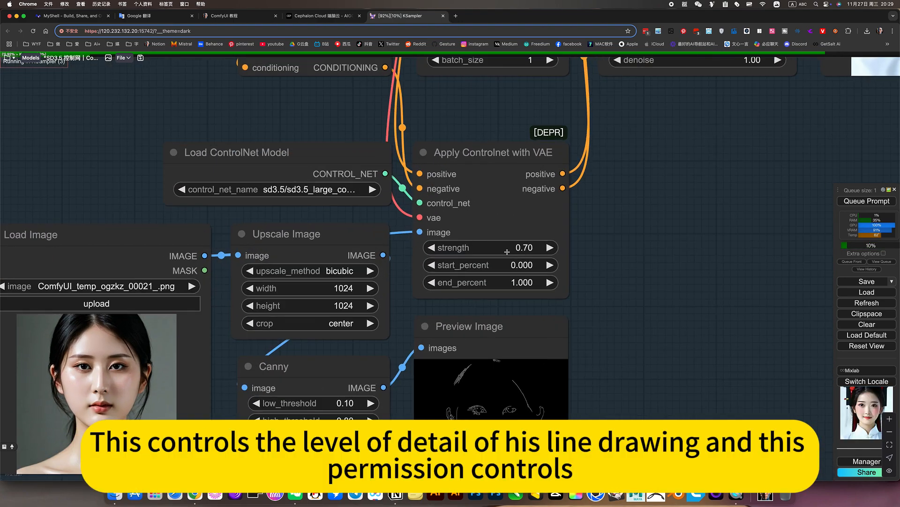
scroll("down", 3)
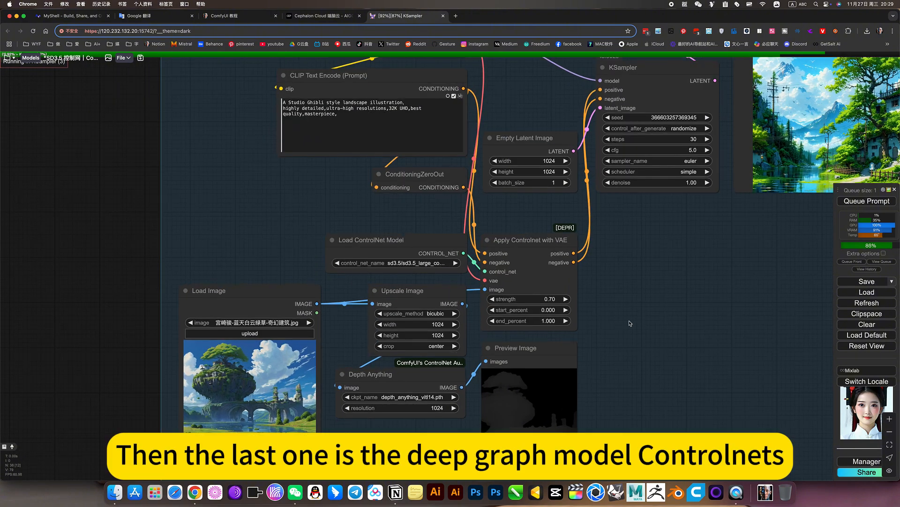
left_click(396, 263)
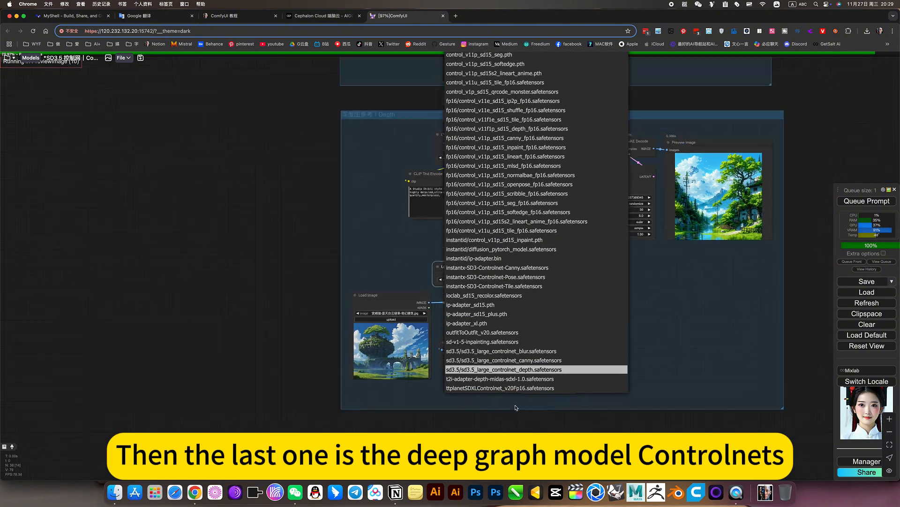
left_click(503, 369)
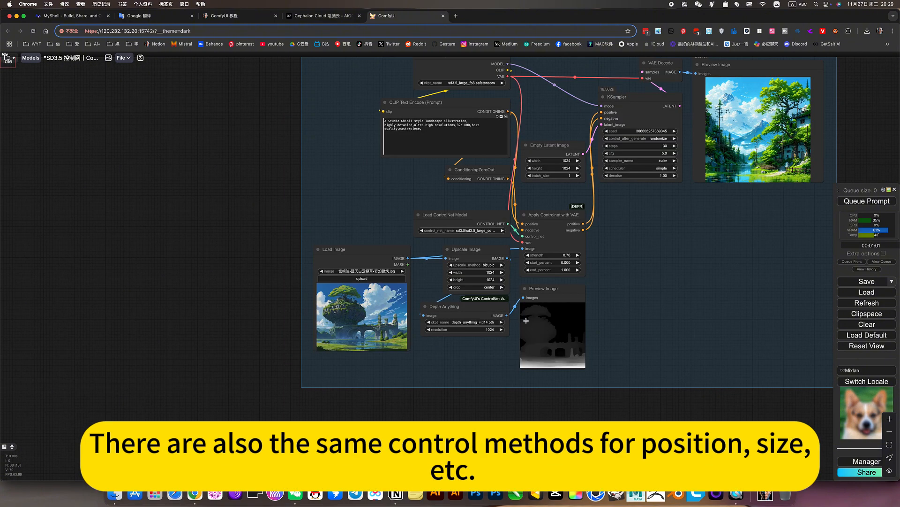
scroll("down", 3)
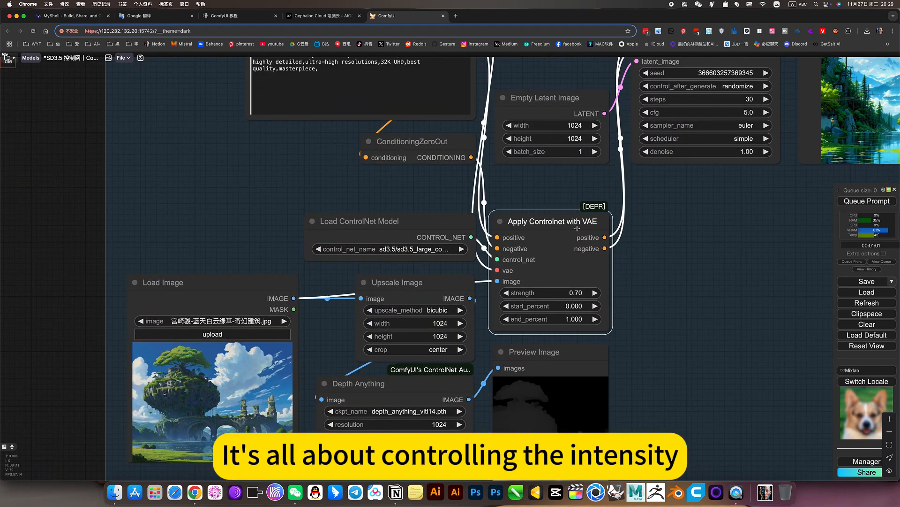
Lower the dog workflow's ControlNet strength from 0.7 to 0.2 and queue the prompt again.
scroll("down", 3)
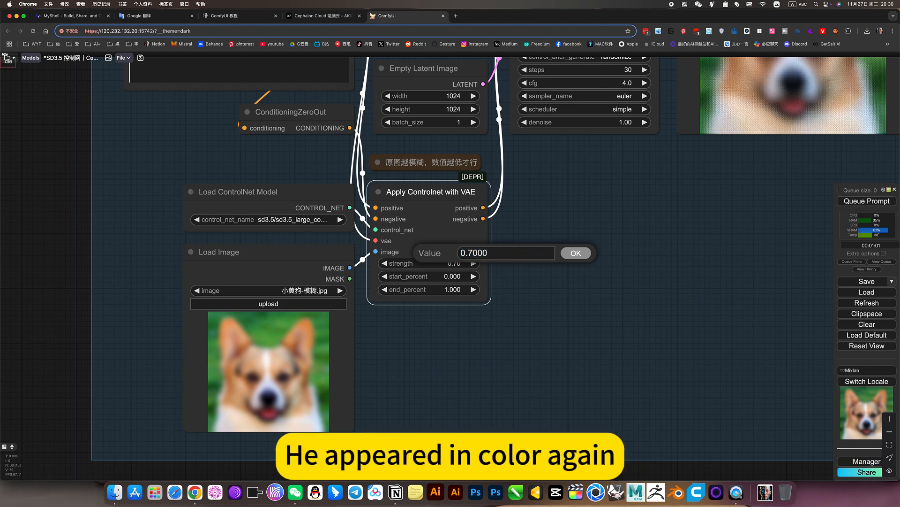
left_click(505, 252)
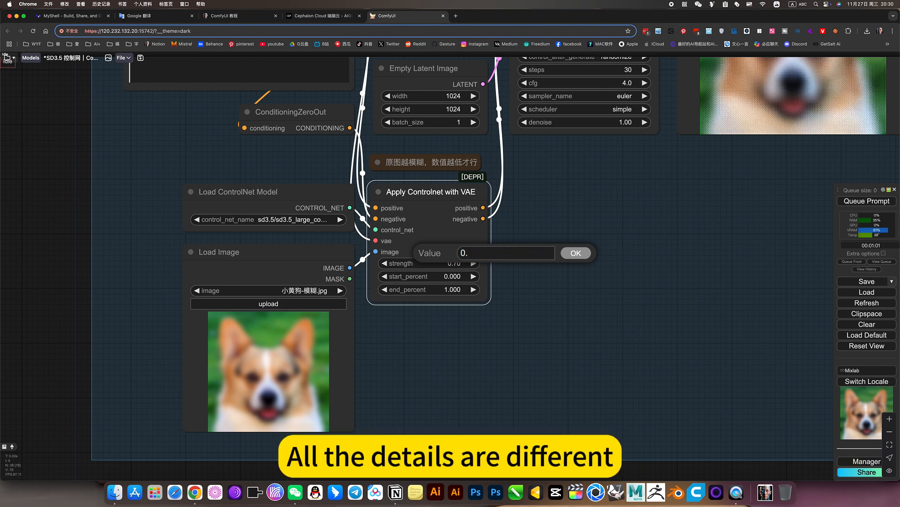
left_click(575, 252)
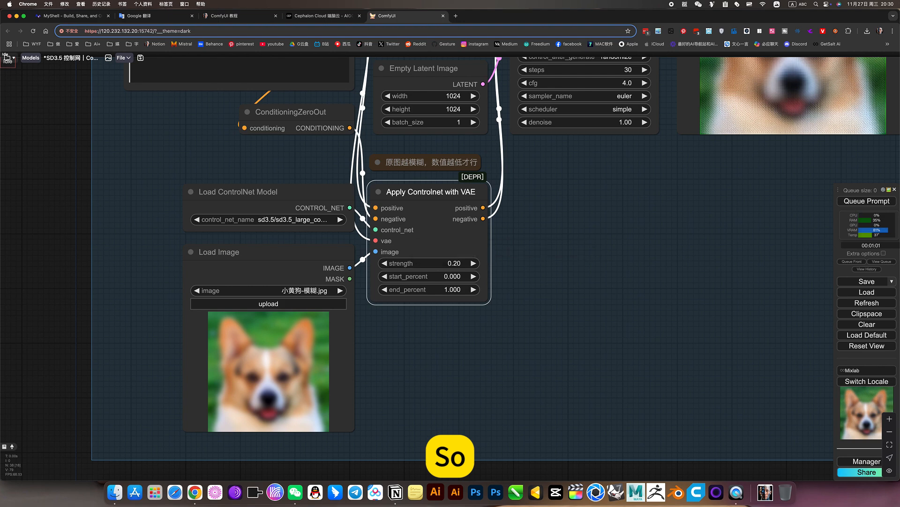
left_click(866, 201)
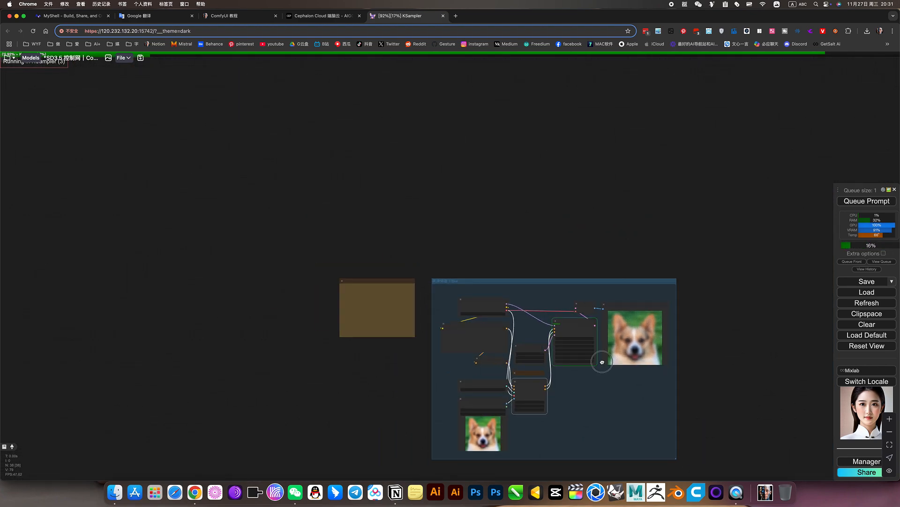
Wait for the 0.20-strength run to finish, yielding a sharp corgi in Preview Image.
right_click(602, 362)
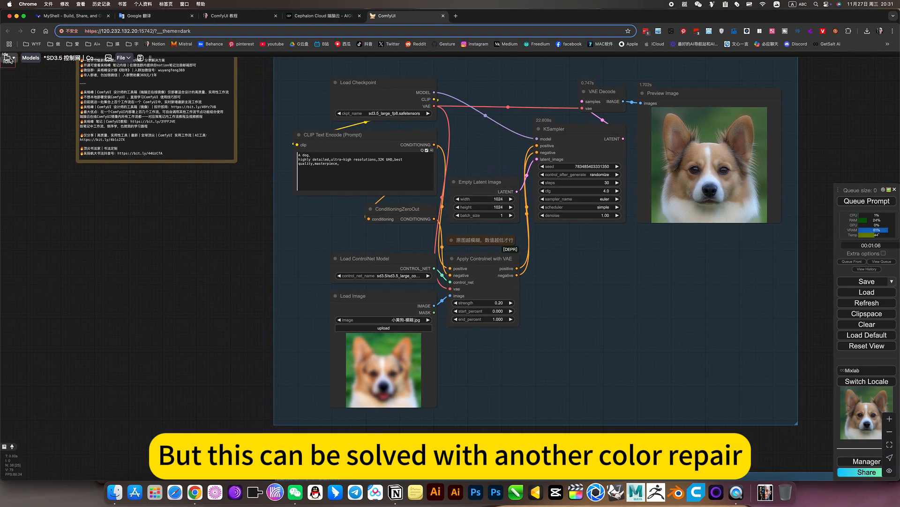
Reopen the workflow library, expand the 图像类 category and scroll through its workflow list.
left_click(9, 57)
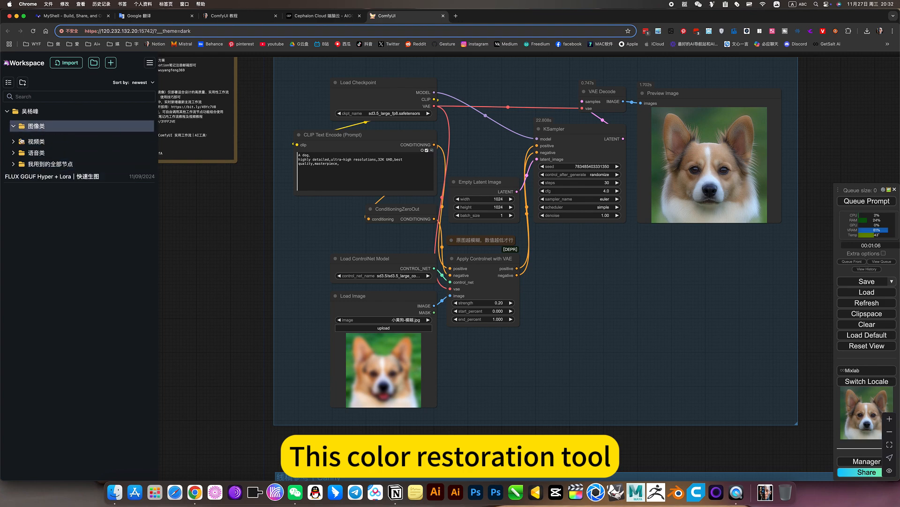
left_click(36, 125)
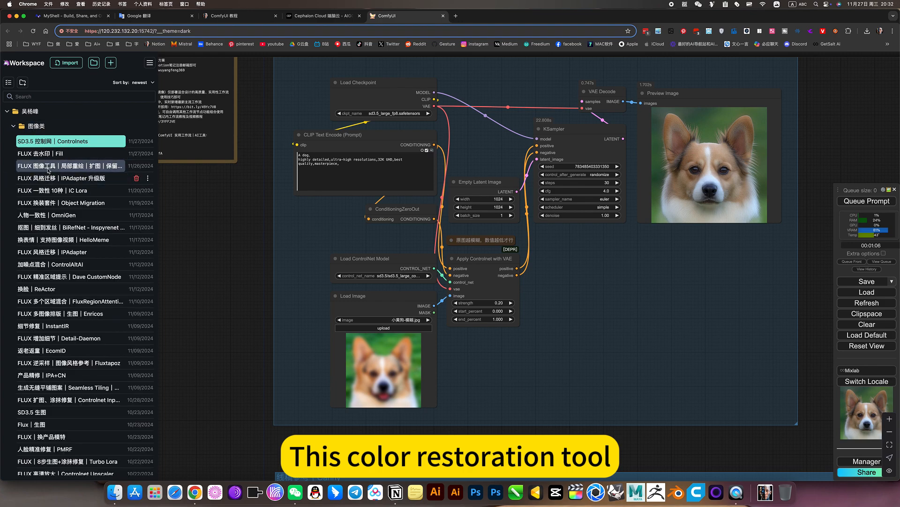
scroll("down", 3)
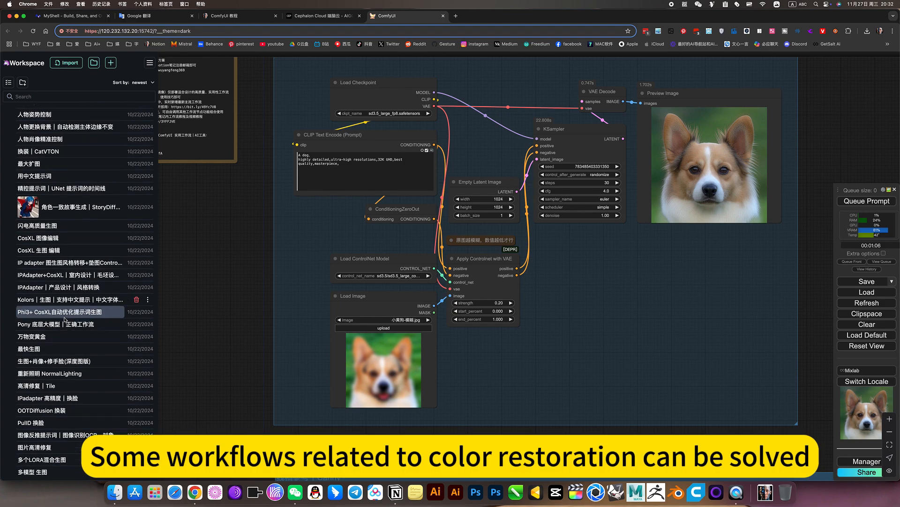
scroll("down", 3)
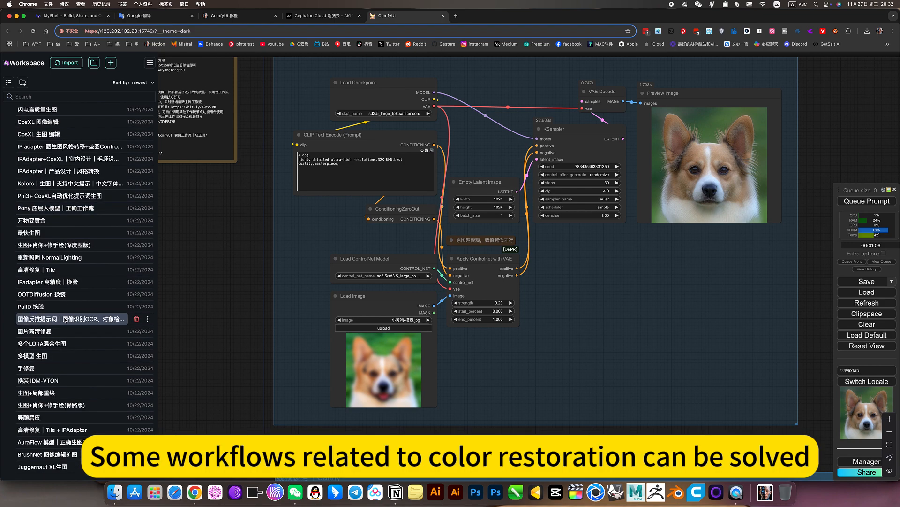